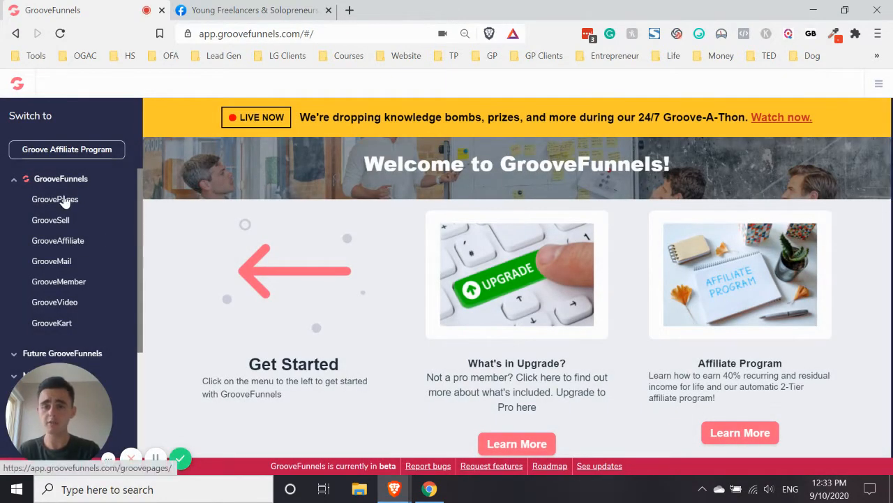
Step: Open GroovePages and launch the editor for 'Test Site (How to hide)'
{"action": "left_click", "coordinate": [54, 199]}
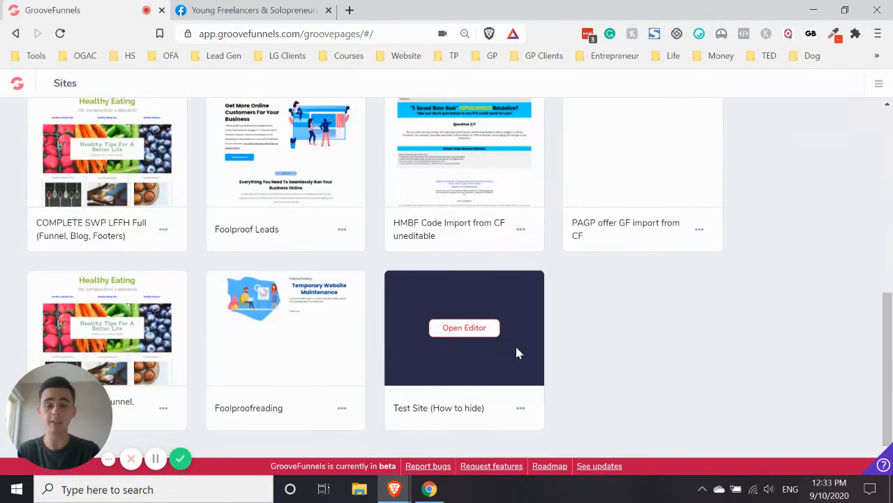
{"action": "left_click", "coordinate": [464, 327]}
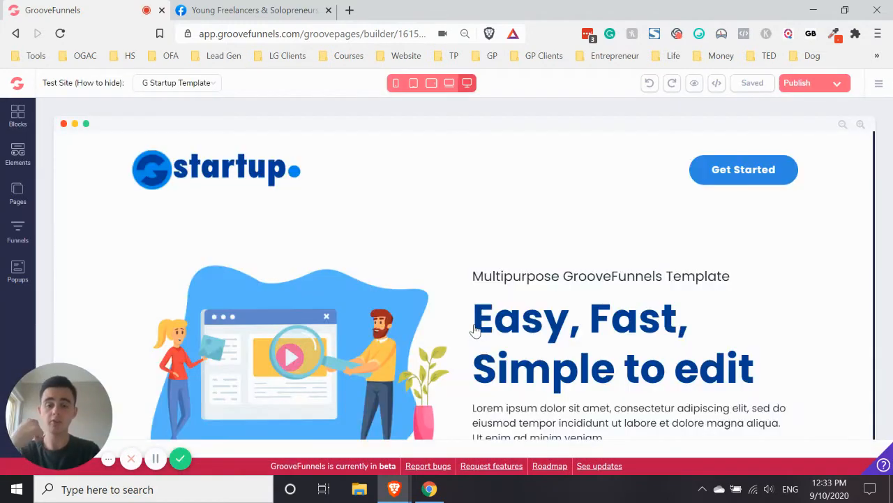
Step: Select the Learn More button in the hero section to show its design settings
{"action": "scroll", "scroll_direction": "down", "scroll_amount": 3}
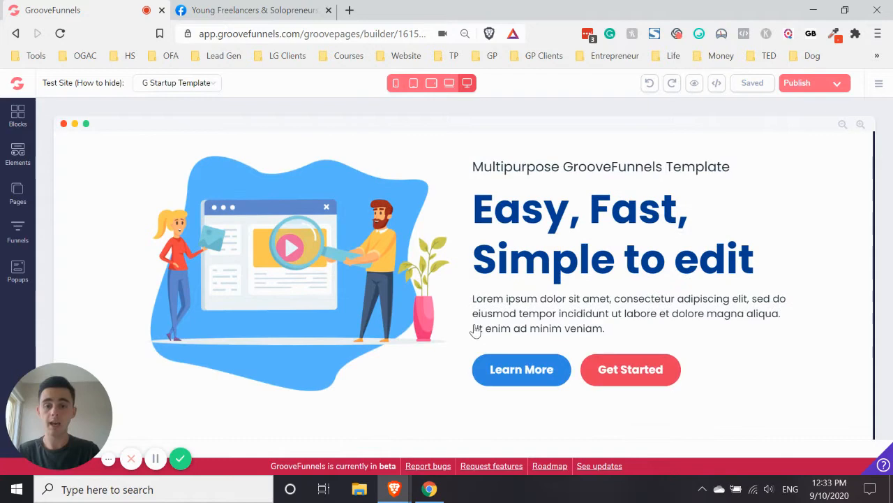
{"action": "left_click", "coordinate": [293, 272]}
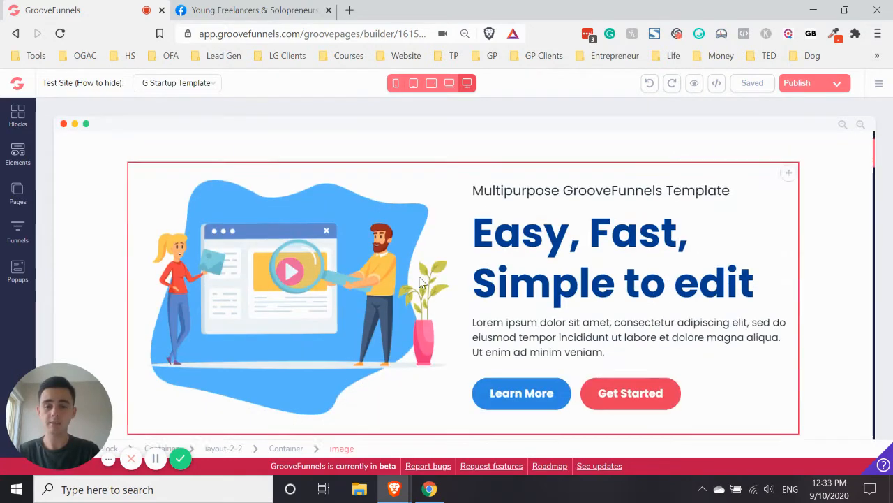
{"action": "left_click", "coordinate": [522, 392]}
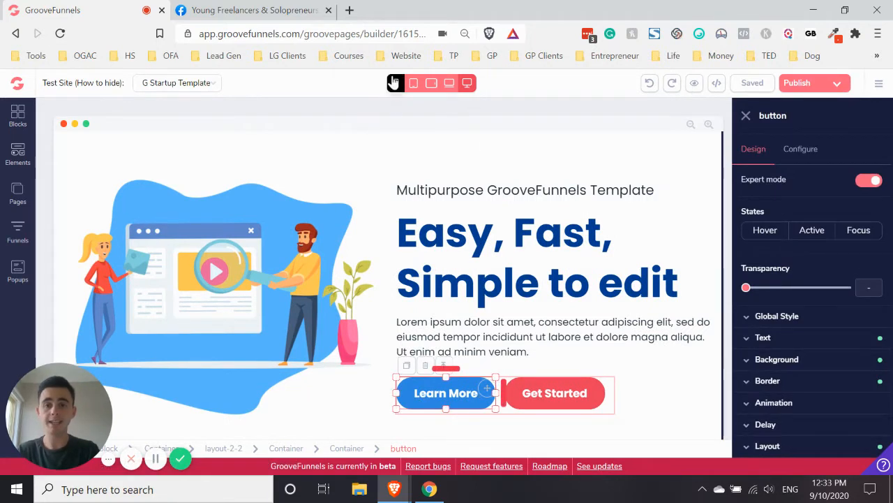
Step: Switch the canvas preview to mobile width, after briefly toggling desktop
{"action": "left_click", "coordinate": [396, 83]}
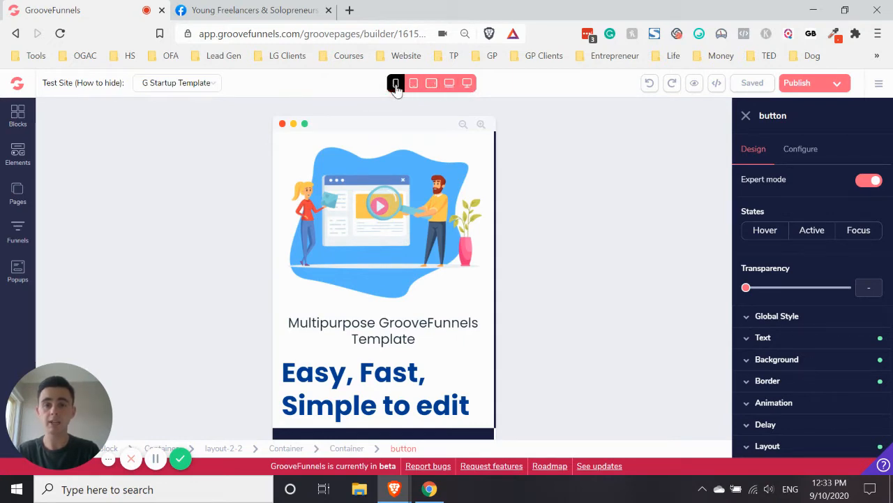
{"action": "left_click", "coordinate": [467, 83]}
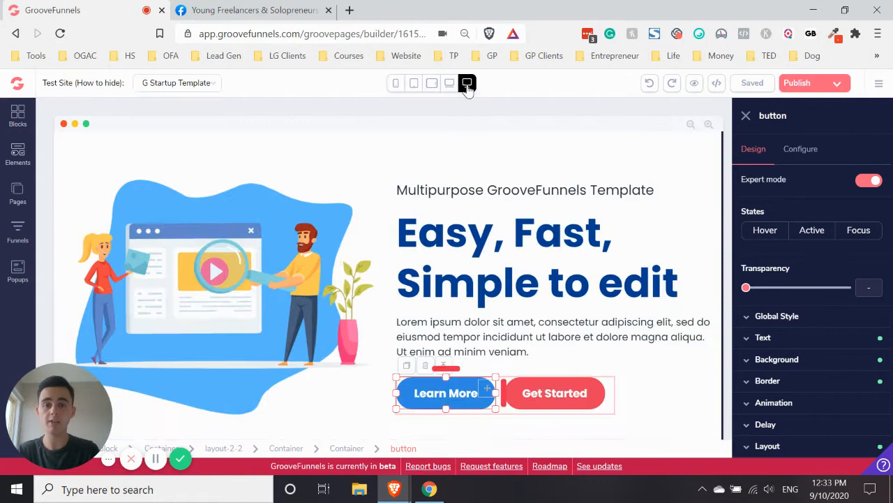
{"action": "left_click", "coordinate": [466, 83]}
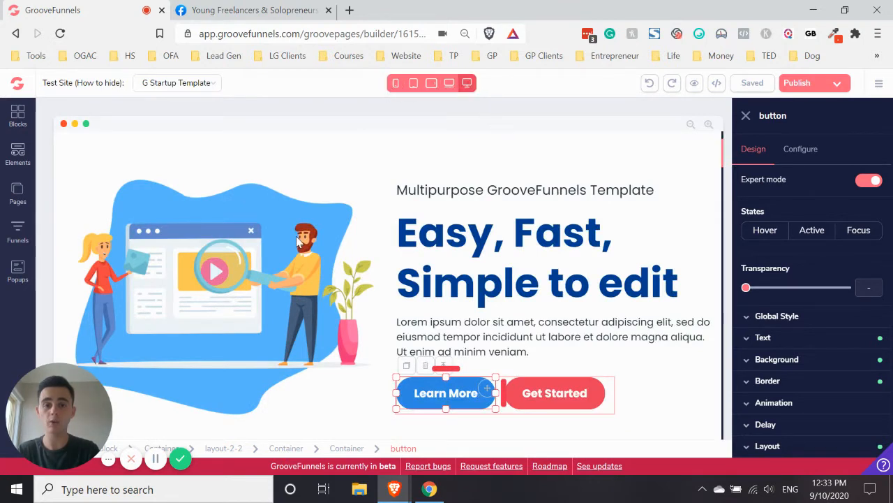
{"action": "left_click", "coordinate": [396, 83]}
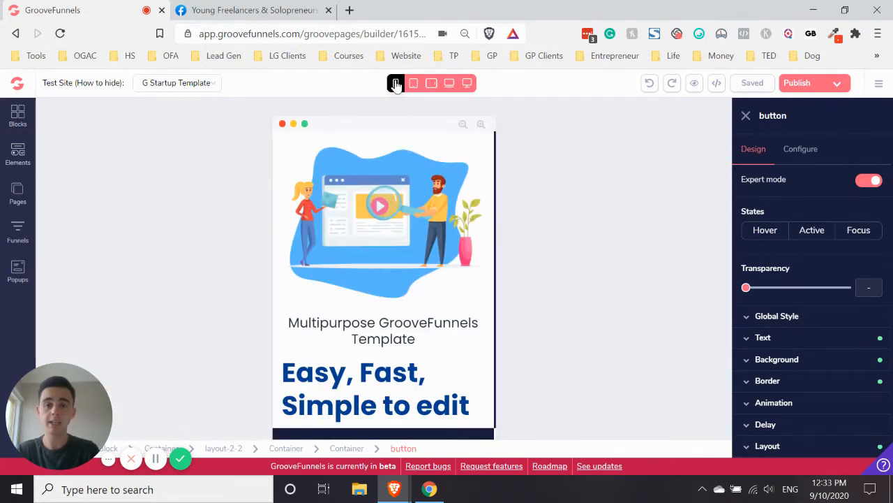
{"action": "left_click", "coordinate": [396, 83]}
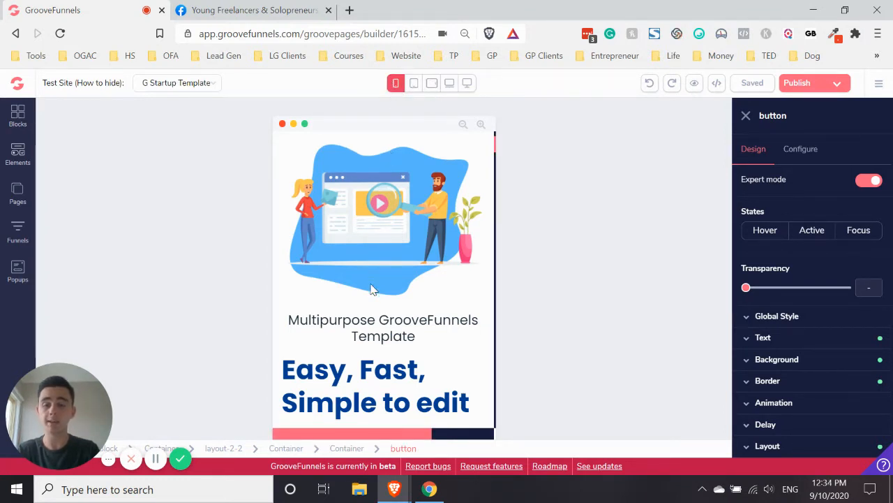
Step: Set the Learn More button's Layout Display to none on mobile
{"action": "scroll", "scroll_direction": "down", "scroll_amount": 3}
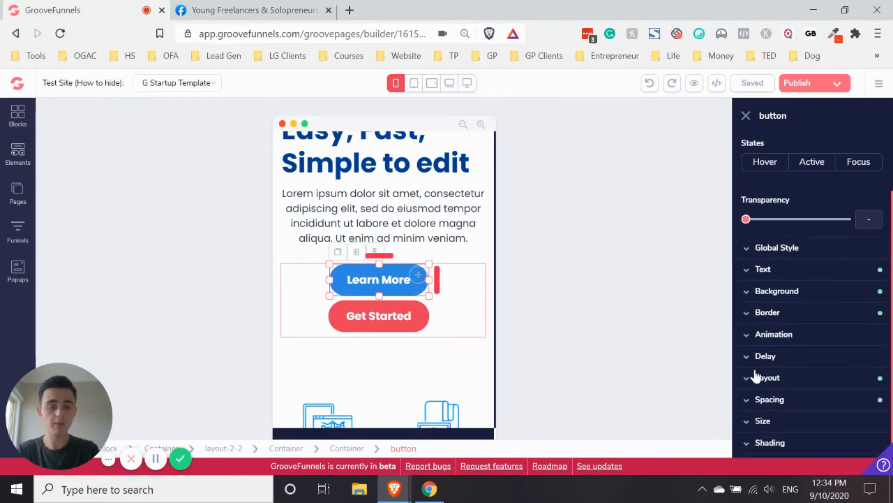
{"action": "left_click", "coordinate": [768, 377]}
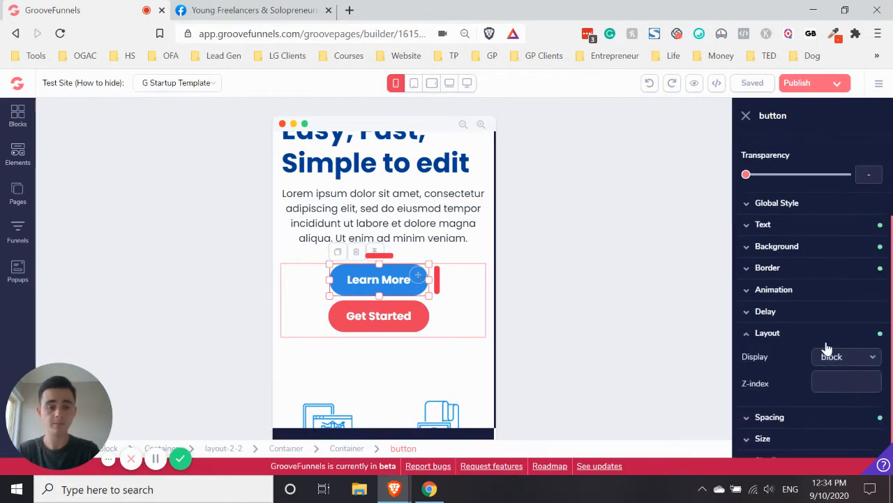
{"action": "left_click", "coordinate": [845, 356]}
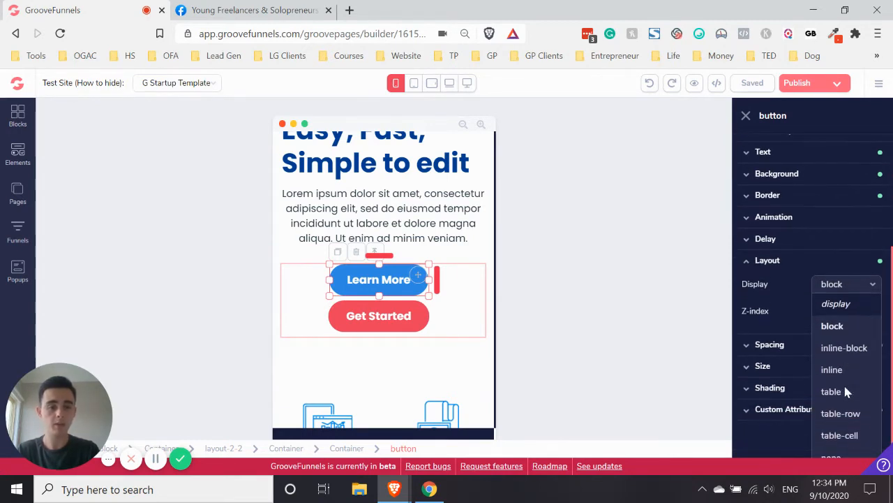
{"action": "left_click", "coordinate": [831, 420]}
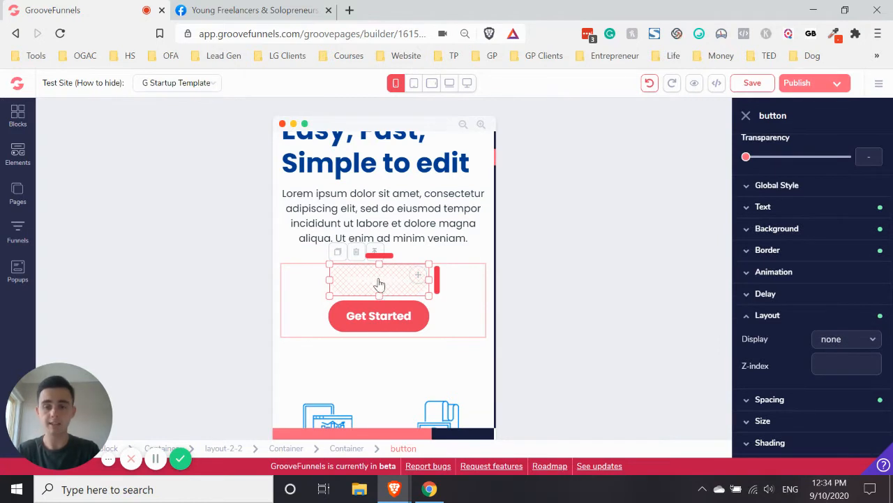
{"action": "mouse_move", "coordinate": [486, 272]}
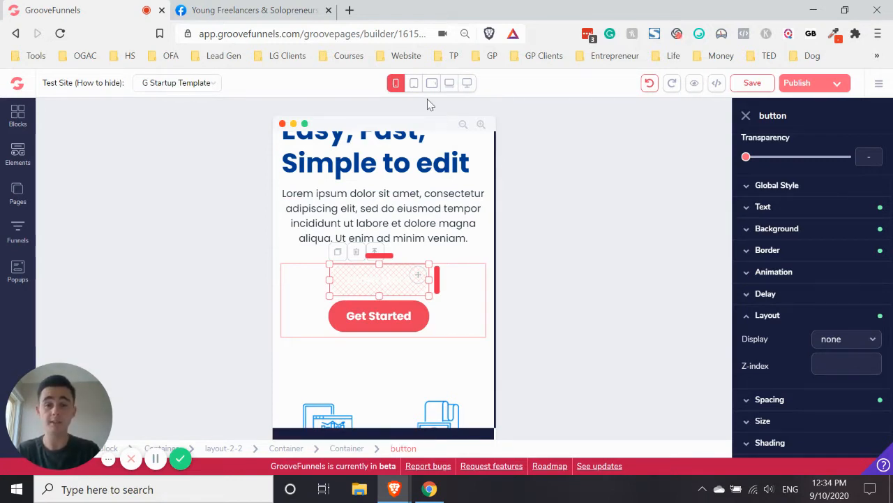
Step: Set the Learn More button's Display back to block on tablet
{"action": "left_click", "coordinate": [414, 83]}
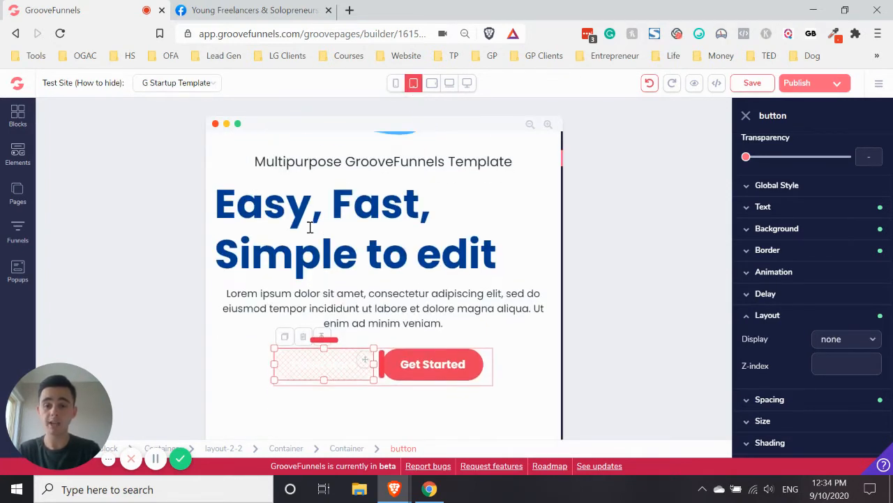
{"action": "scroll", "scroll_direction": "down", "scroll_amount": 3}
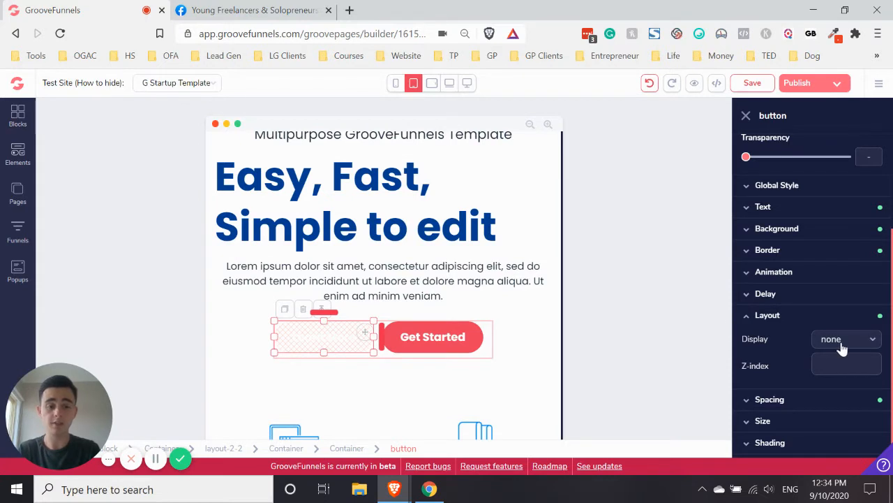
{"action": "left_click", "coordinate": [844, 339]}
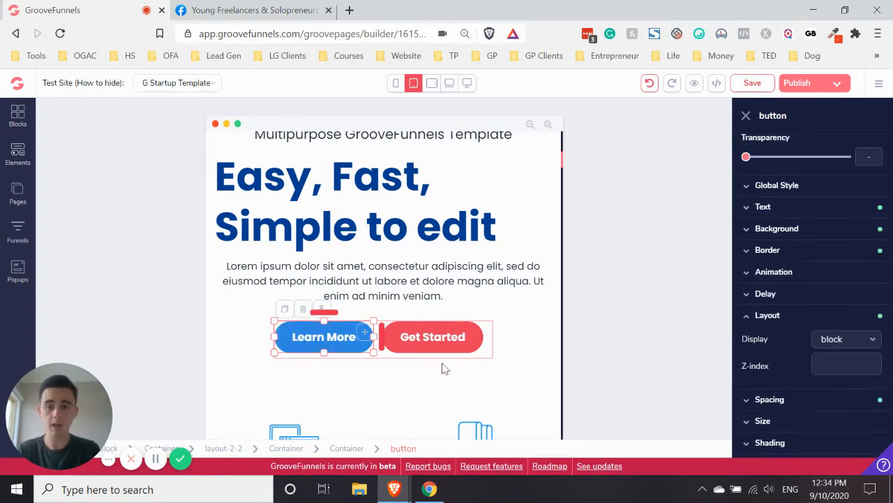
{"action": "left_click", "coordinate": [431, 84]}
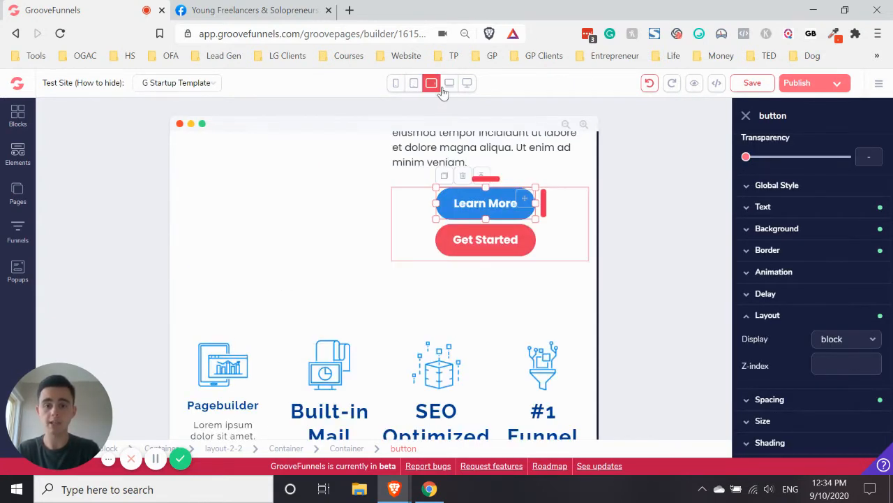
Step: Check the wider layout, then return to mobile view and scroll down
{"action": "left_click", "coordinate": [467, 83]}
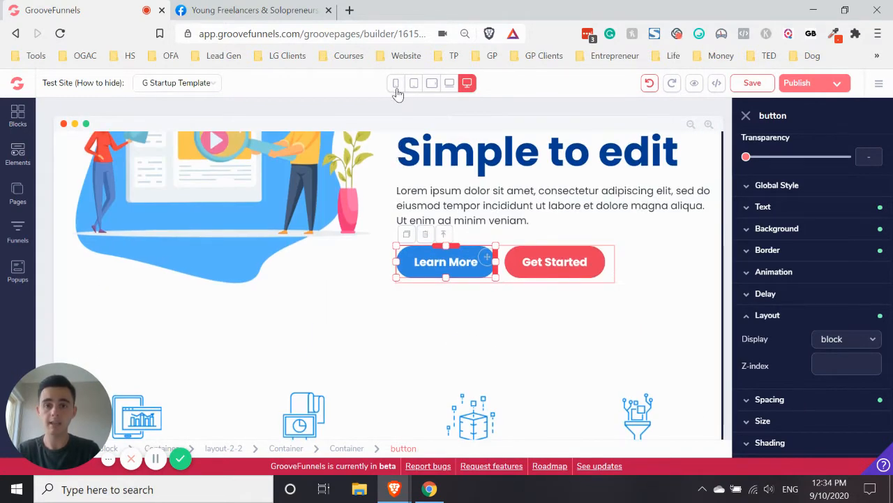
{"action": "left_click", "coordinate": [396, 83]}
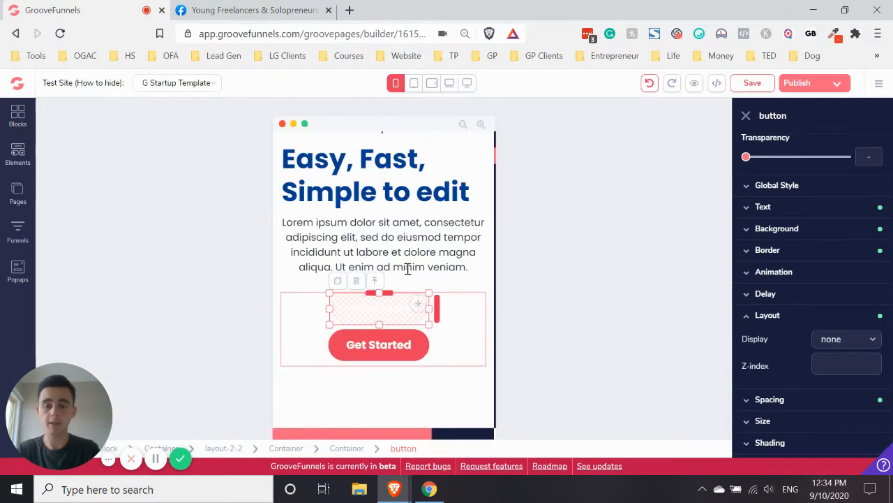
{"action": "scroll", "scroll_direction": "down", "scroll_amount": 3}
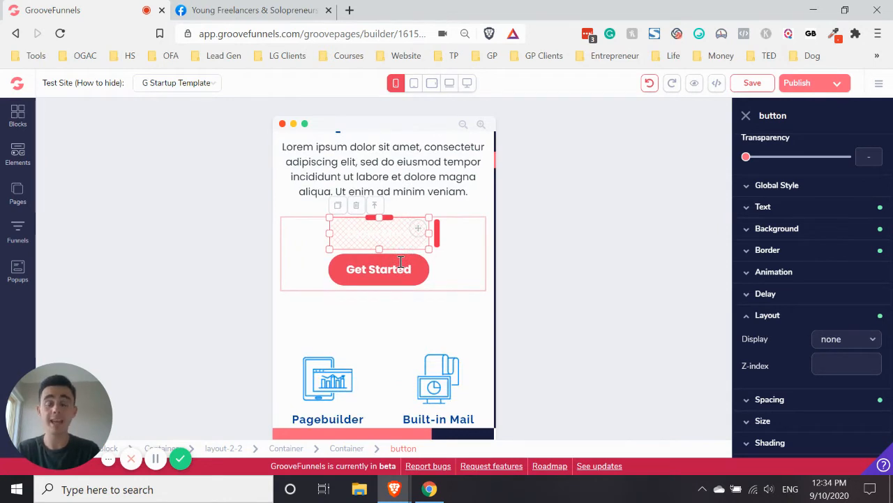
{"action": "scroll", "scroll_direction": "down", "scroll_amount": 3}
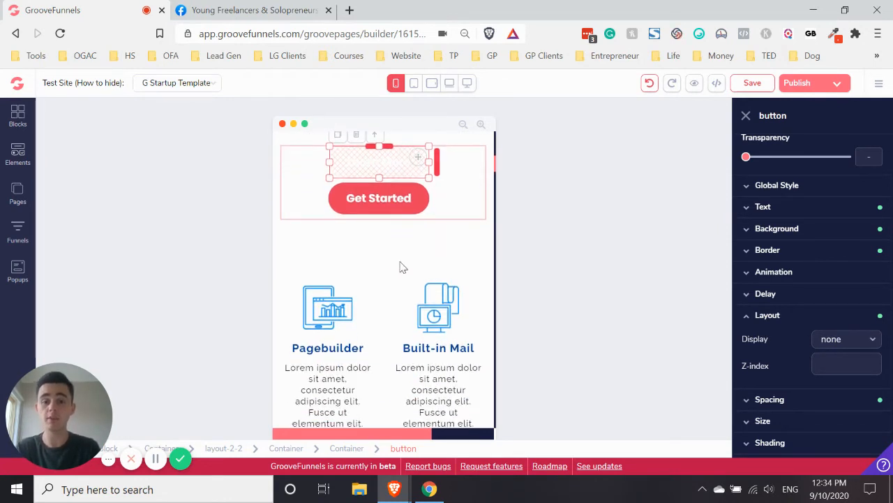
{"action": "scroll", "scroll_direction": "down", "scroll_amount": 3}
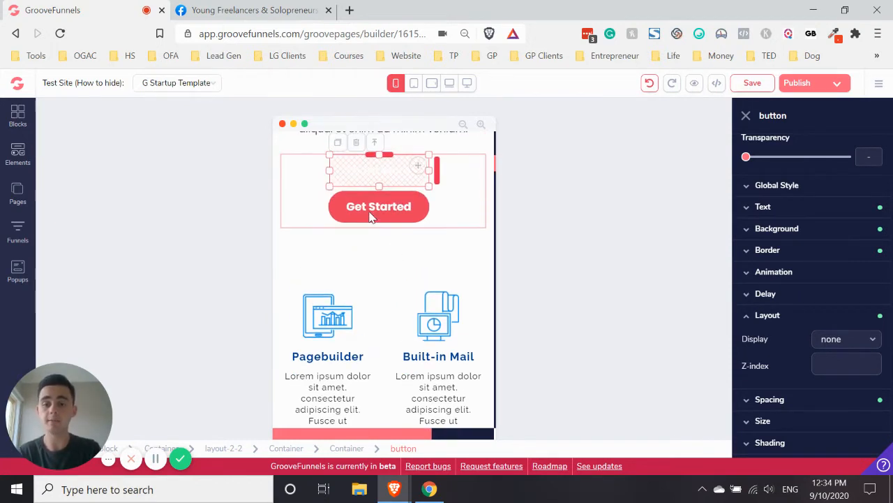
Step: Select the whole features block containing the Pagebuilder icon
{"action": "left_click", "coordinate": [327, 234]}
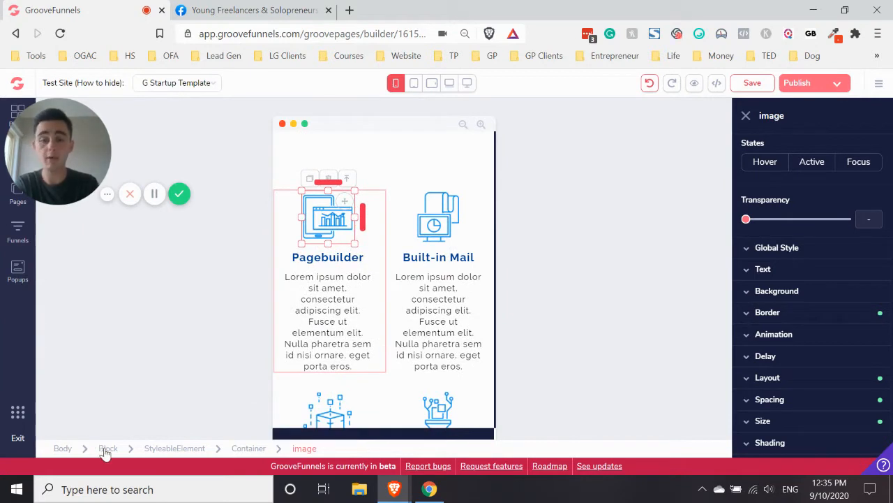
{"action": "left_click", "coordinate": [109, 448]}
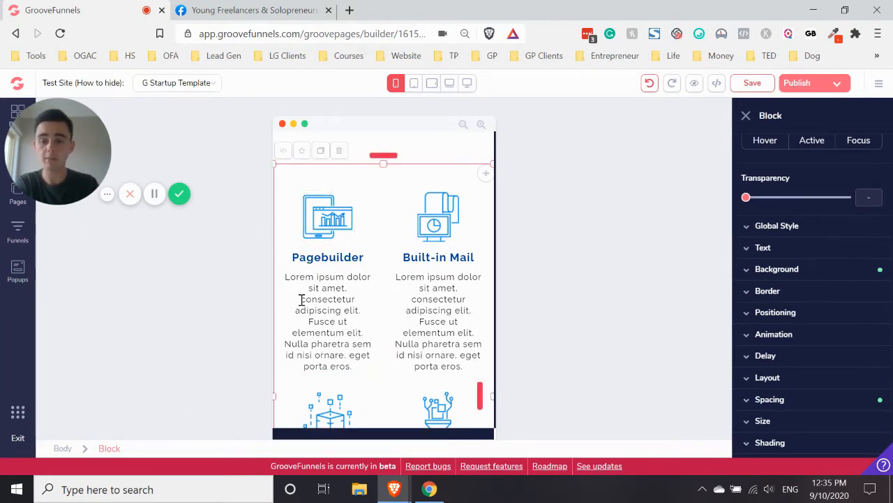
{"action": "left_click", "coordinate": [327, 217]}
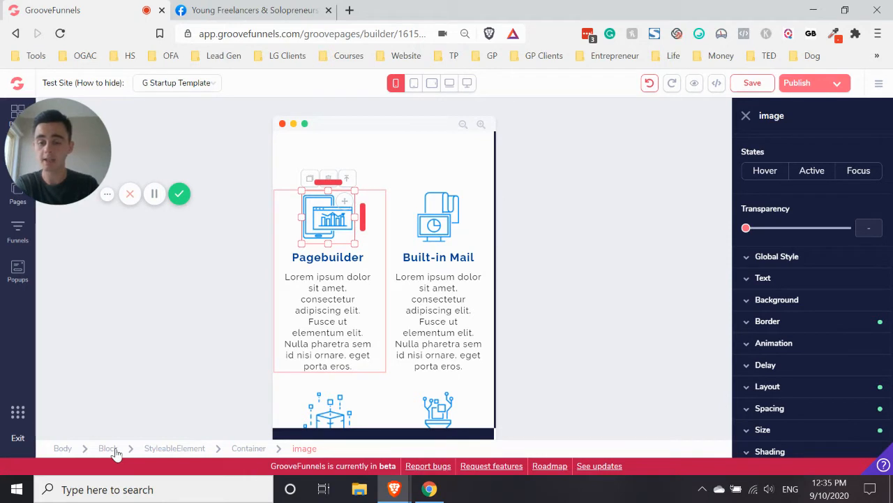
{"action": "left_click", "coordinate": [108, 447]}
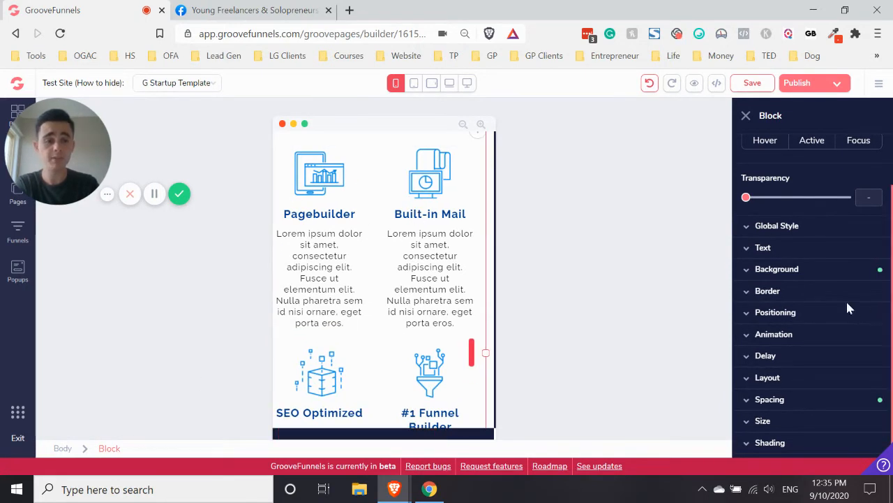
Step: Set the features block's Layout Display to none on mobile
{"action": "left_click", "coordinate": [767, 377]}
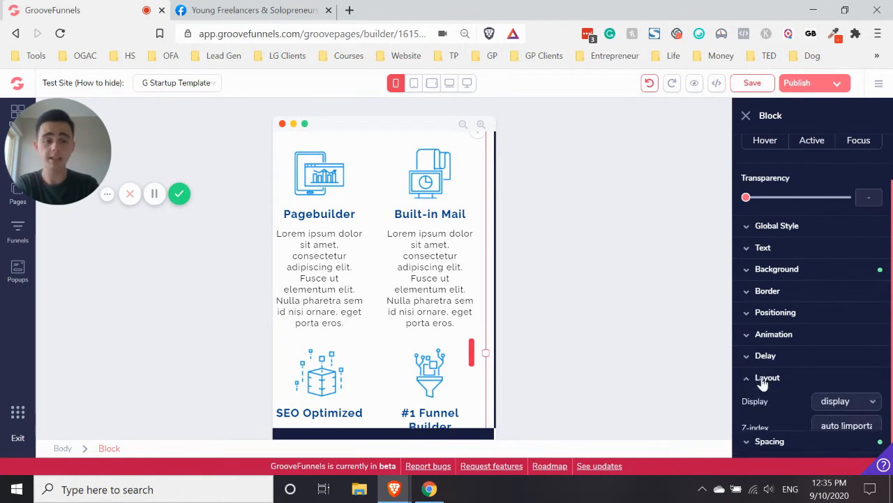
{"action": "left_click", "coordinate": [844, 401]}
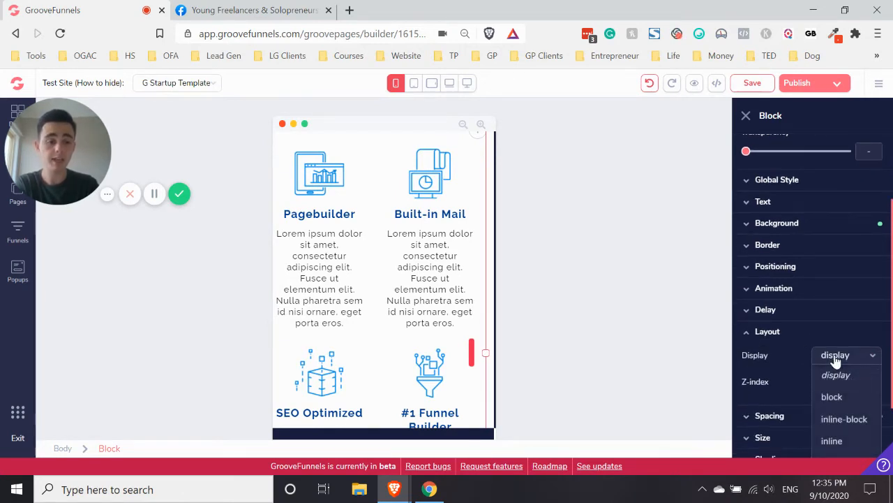
{"action": "left_click", "coordinate": [831, 375]}
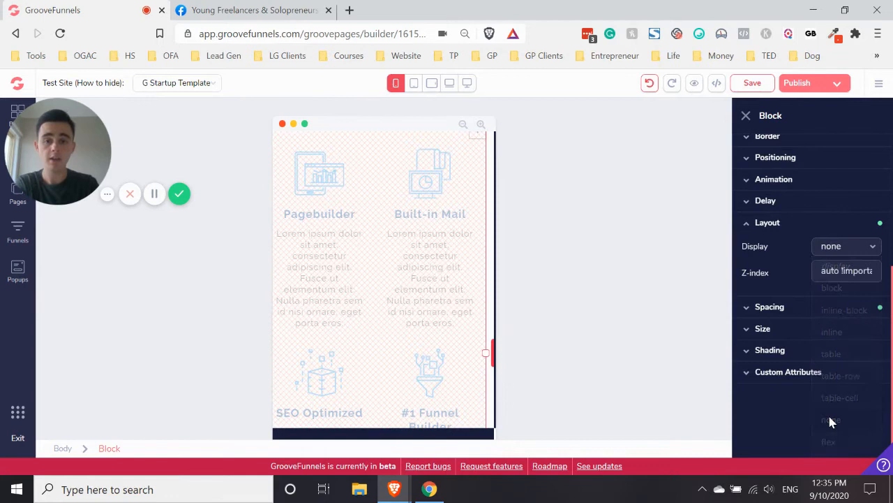
Step: Set the features block to block display on tablet, check desktop, return to mobile
{"action": "left_click", "coordinate": [413, 83]}
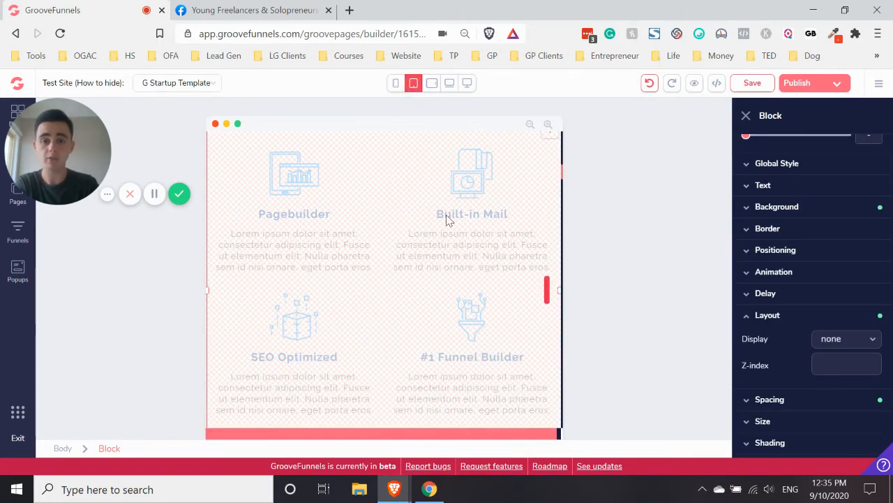
{"action": "left_click", "coordinate": [846, 246]}
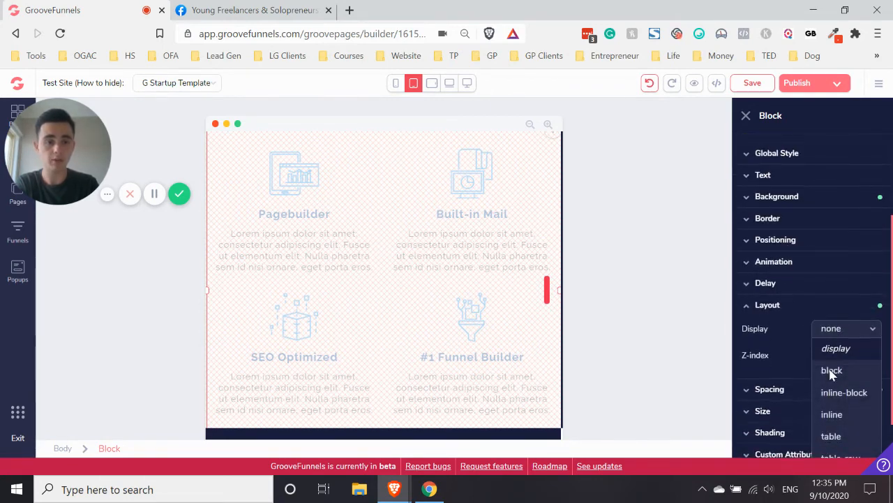
{"action": "left_click", "coordinate": [831, 370]}
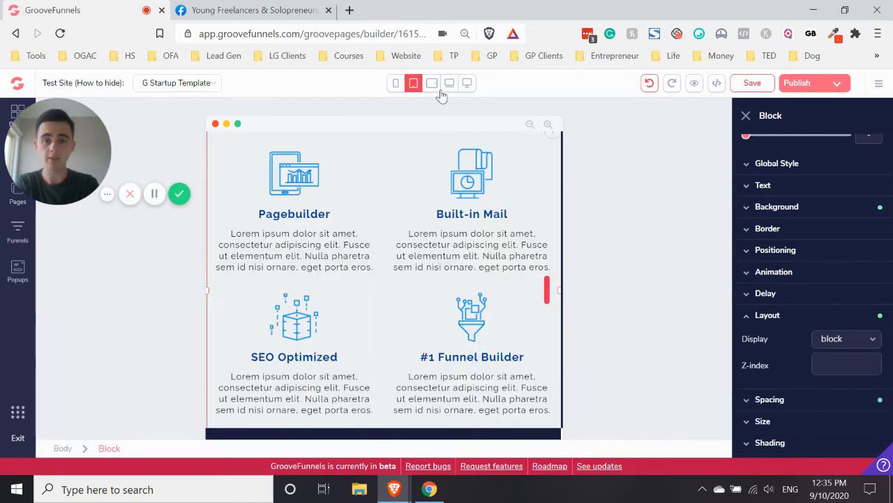
{"action": "left_click", "coordinate": [449, 83]}
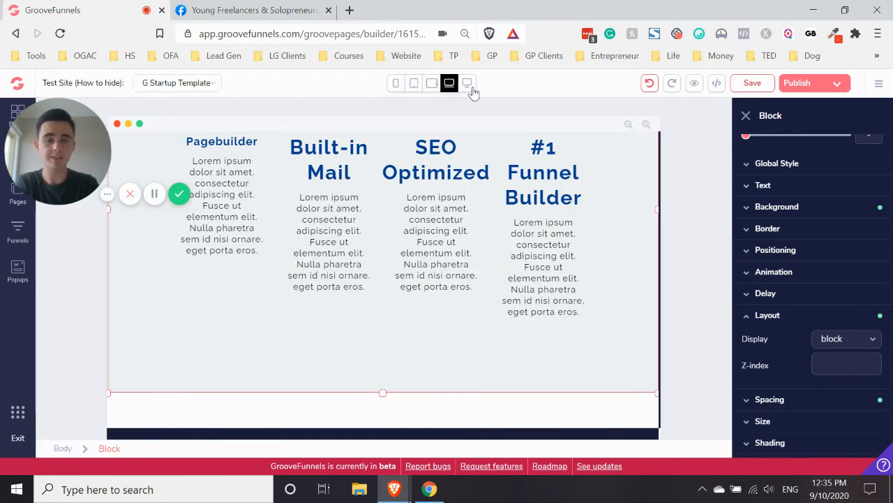
{"action": "left_click", "coordinate": [396, 83]}
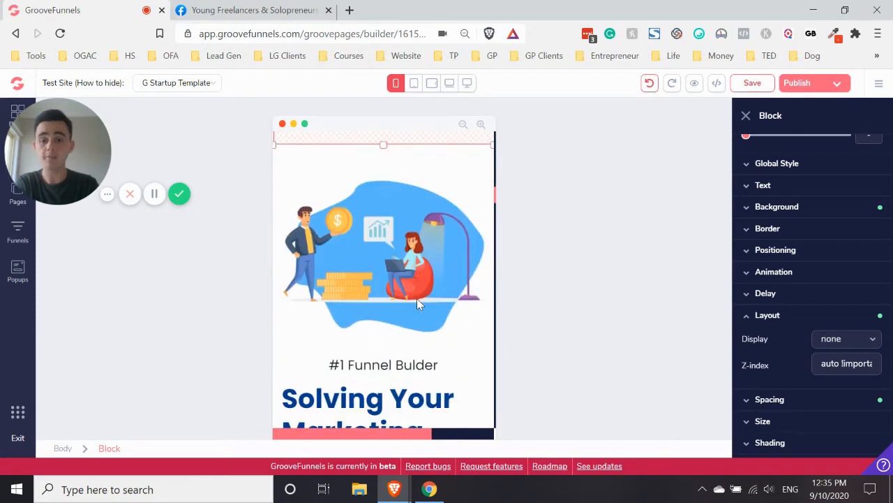
Step: Set the contact image container's Display to none on mobile
{"action": "scroll", "scroll_direction": "down", "scroll_amount": 3}
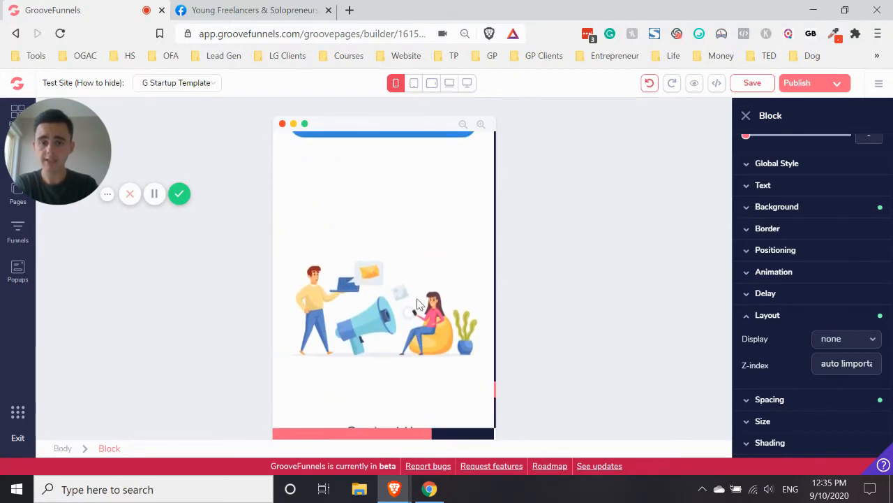
{"action": "scroll", "scroll_direction": "down", "scroll_amount": 3}
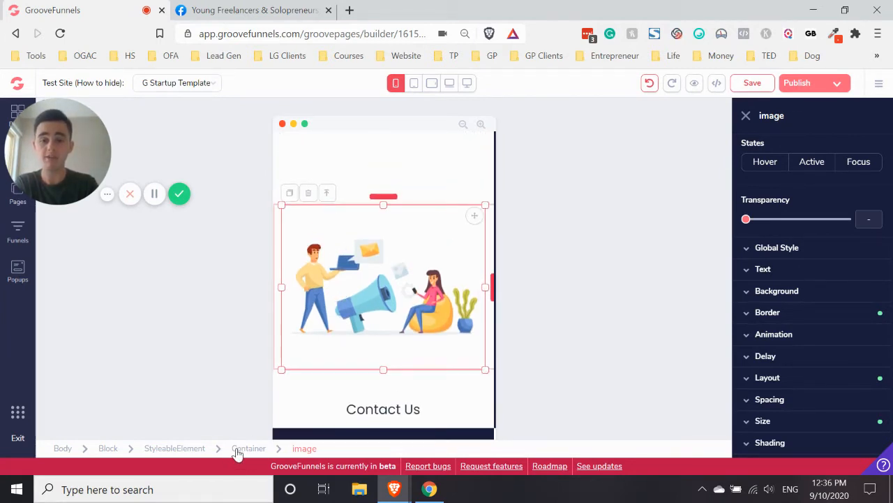
{"action": "left_click", "coordinate": [248, 448]}
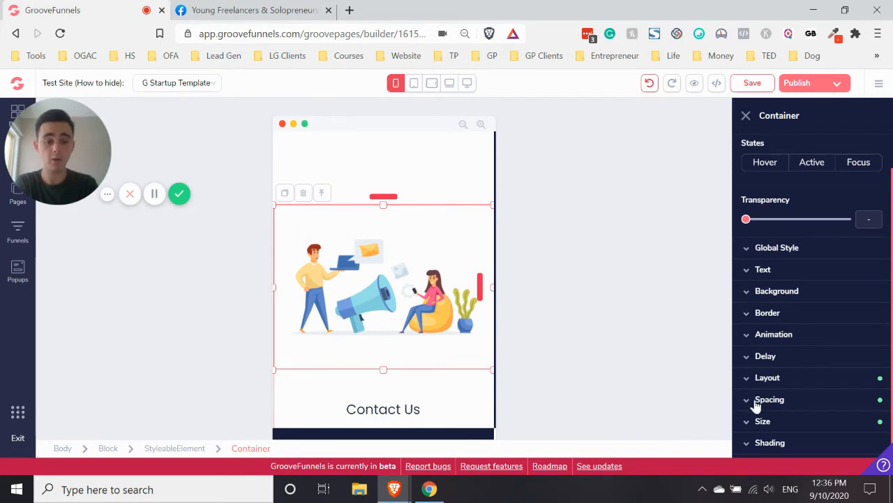
{"action": "left_click", "coordinate": [767, 377]}
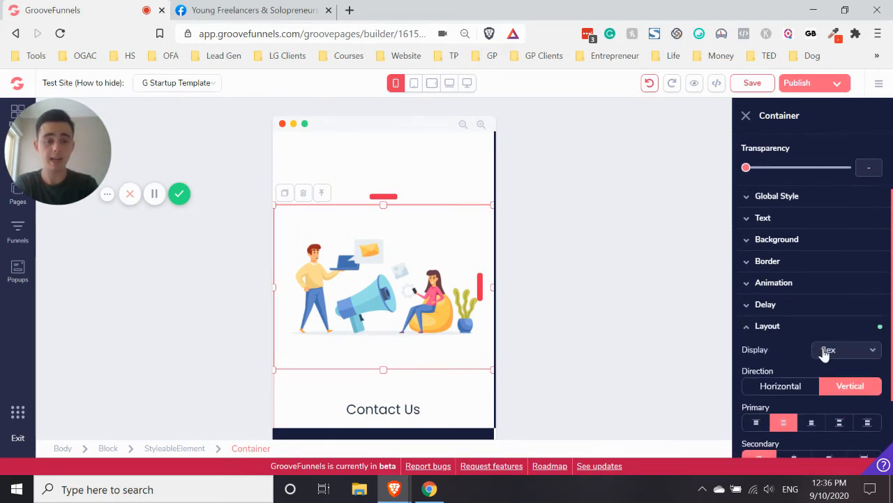
{"action": "left_click", "coordinate": [846, 349]}
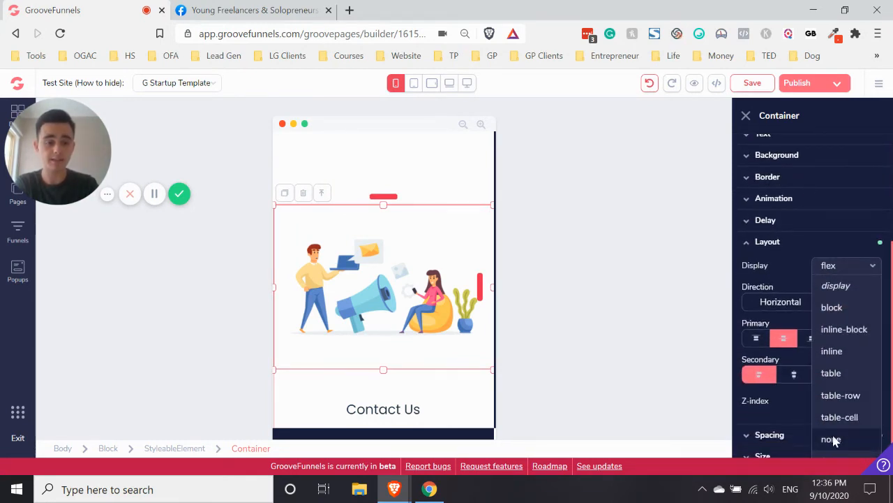
{"action": "left_click", "coordinate": [832, 439]}
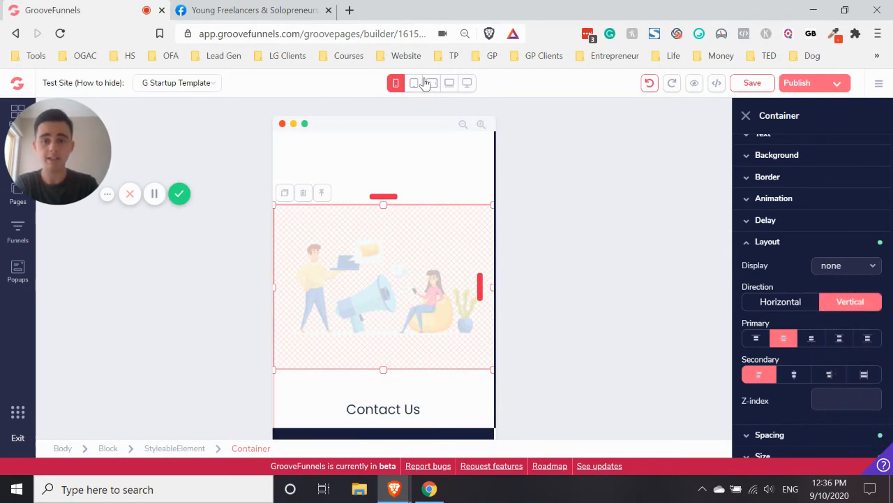
Step: Check that the contact illustration still shows at tablet and desktop widths
{"action": "left_click", "coordinate": [414, 83]}
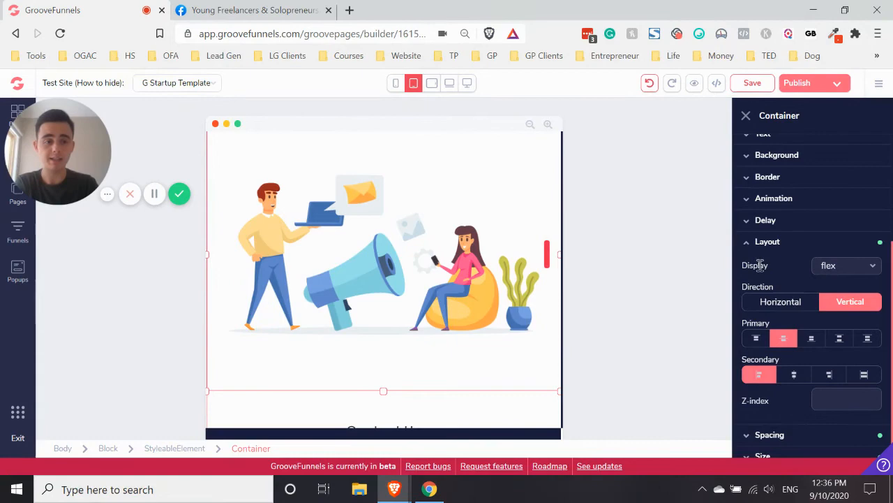
{"action": "left_click", "coordinate": [432, 83]}
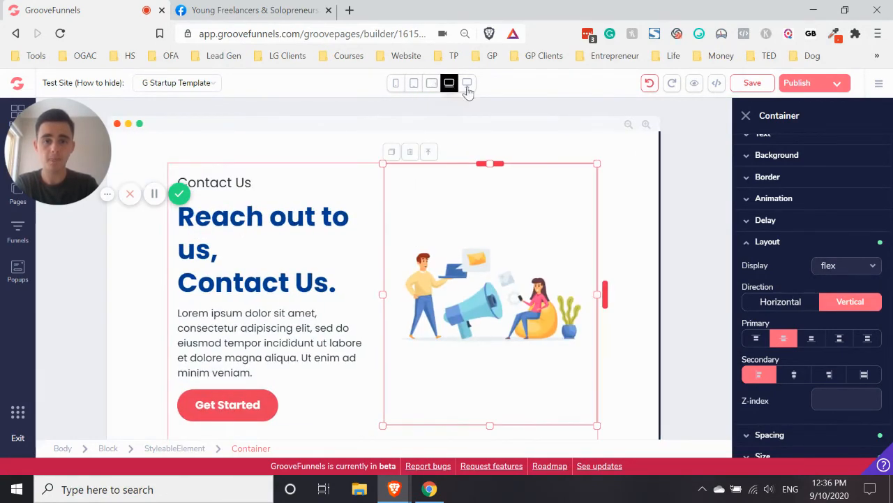
Step: Save the G Startup template and open its live preview in a new tab
{"action": "left_click", "coordinate": [466, 83]}
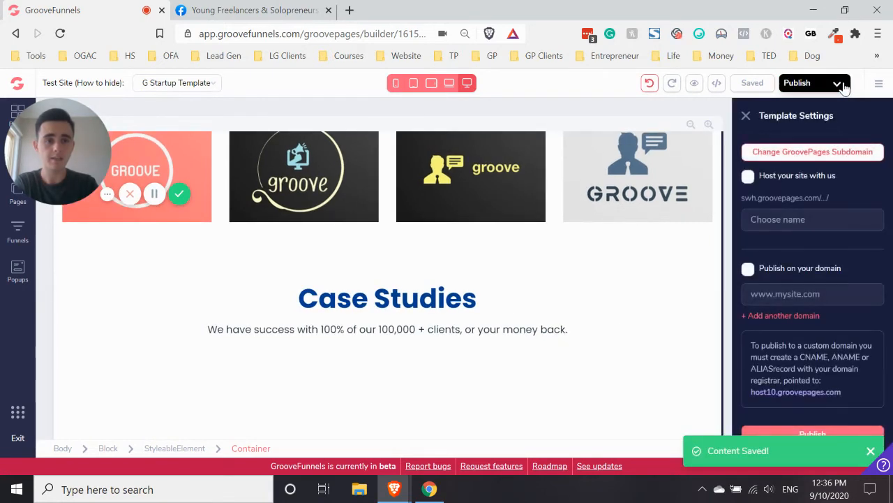
{"action": "left_click", "coordinate": [637, 175]}
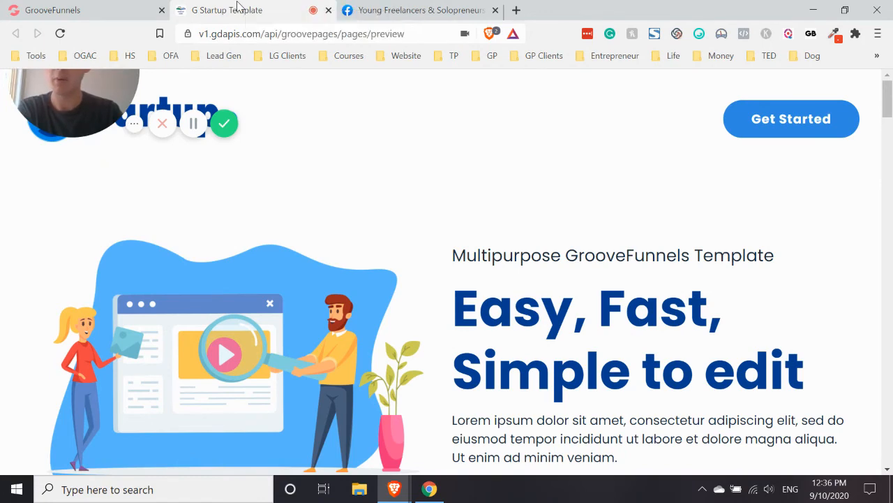
Step: Detach the preview tab into its own window and scroll through the narrow layout
{"action": "left_click", "coordinate": [161, 10]}
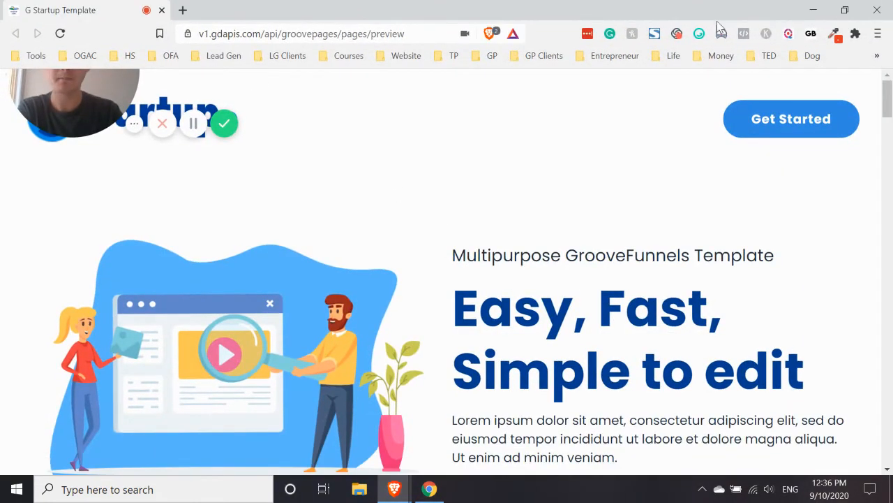
{"action": "scroll", "scroll_direction": "down", "scroll_amount": 3}
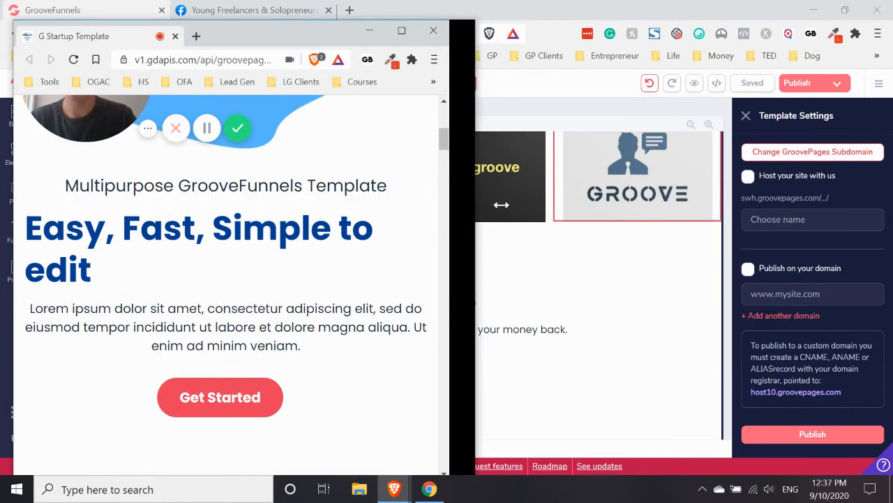
{"action": "scroll", "scroll_direction": "down", "scroll_amount": 3}
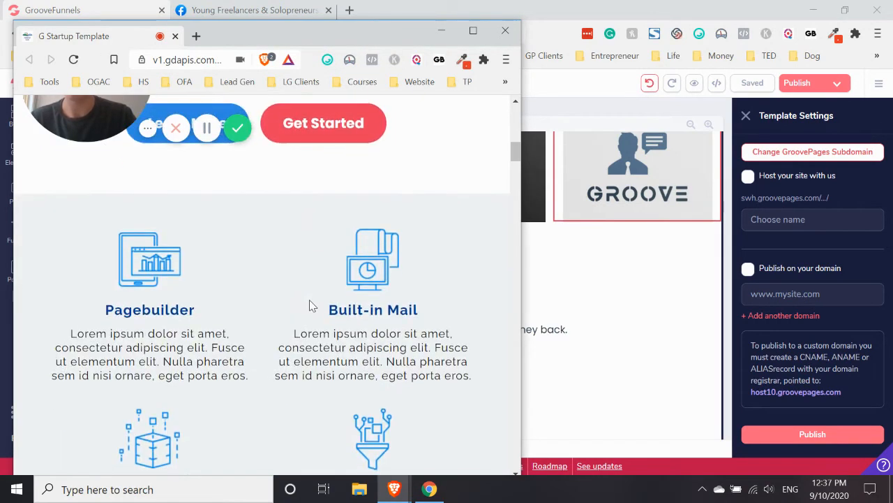
{"action": "scroll", "scroll_direction": "down", "scroll_amount": 3}
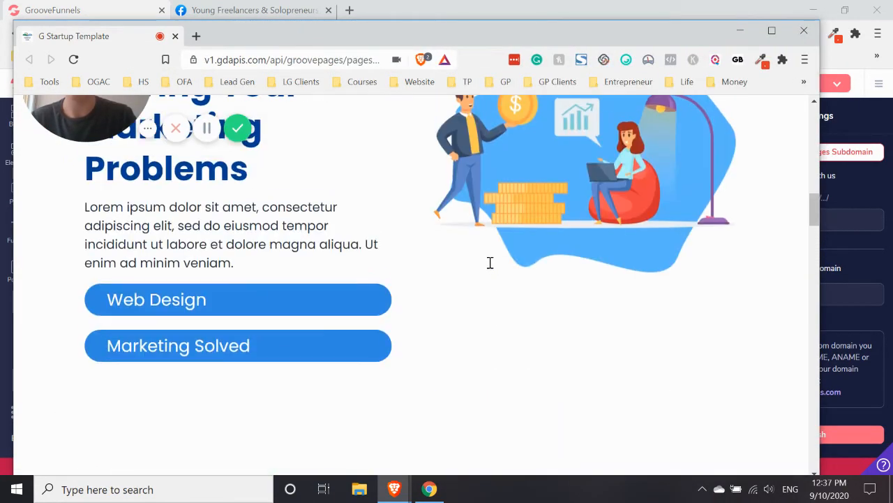
{"action": "scroll", "scroll_direction": "down", "scroll_amount": 3}
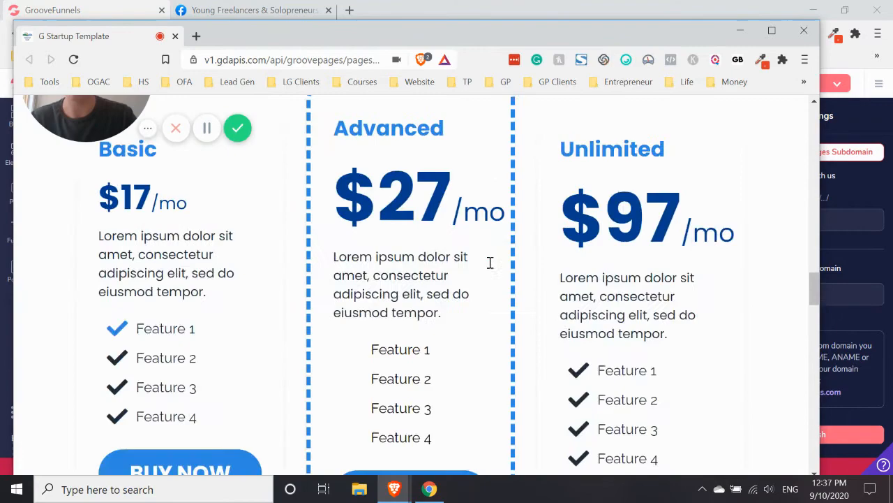
{"action": "scroll", "scroll_direction": "down", "scroll_amount": 3}
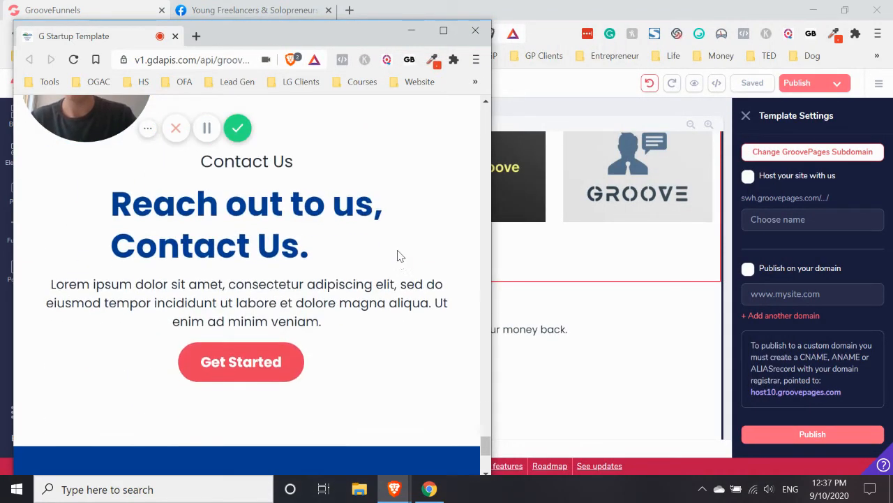
{"action": "scroll", "scroll_direction": "down", "scroll_amount": 3}
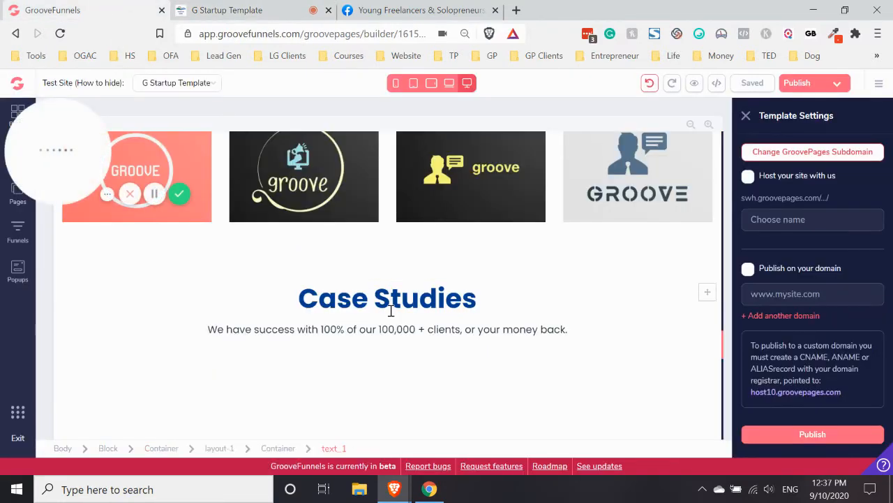
Step: Click in the builder, then switch to the Young Freelancers & Solopreneurs Facebook tab
{"action": "left_click", "coordinate": [388, 298]}
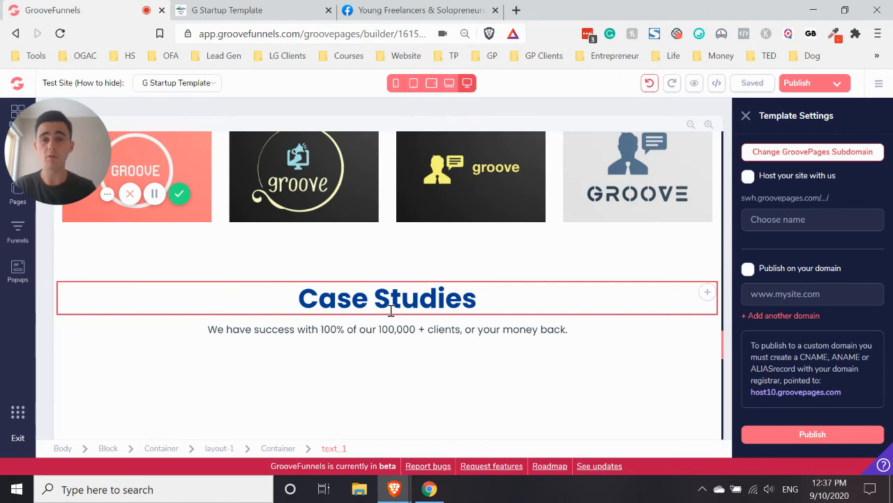
{"action": "left_click", "coordinate": [415, 9]}
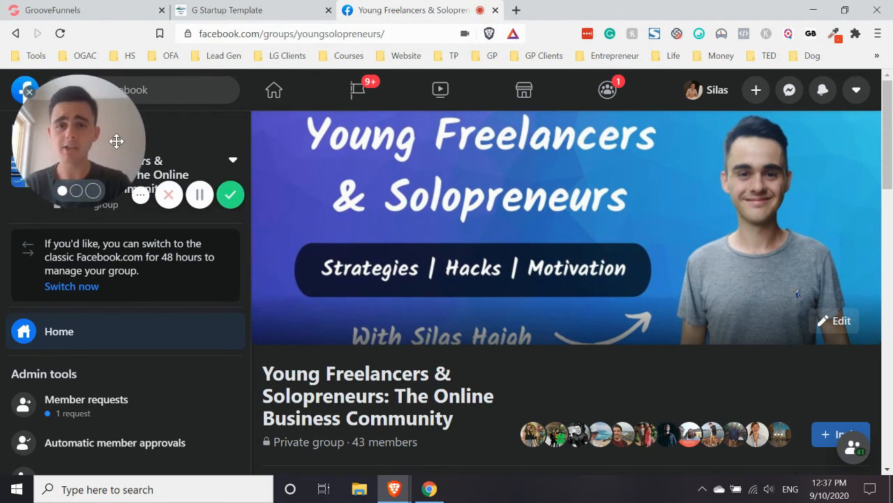
{"action": "mouse_move", "coordinate": [493, 284]}
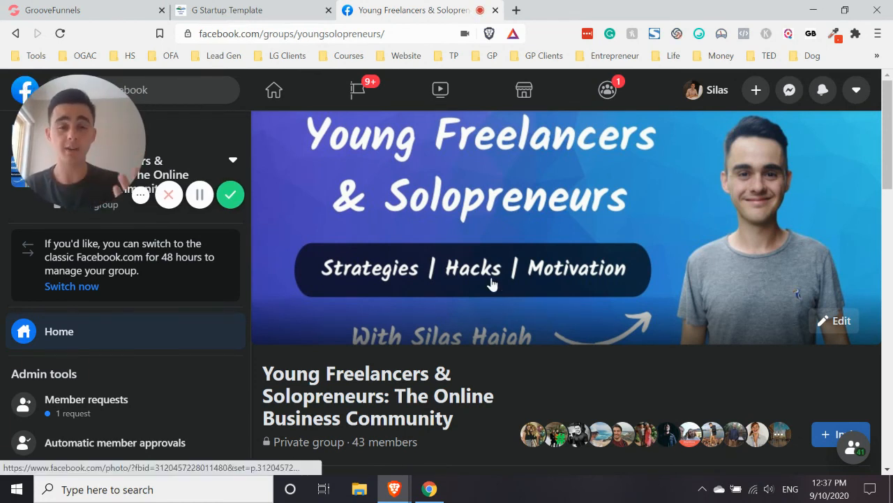
{"action": "mouse_move", "coordinate": [506, 388]}
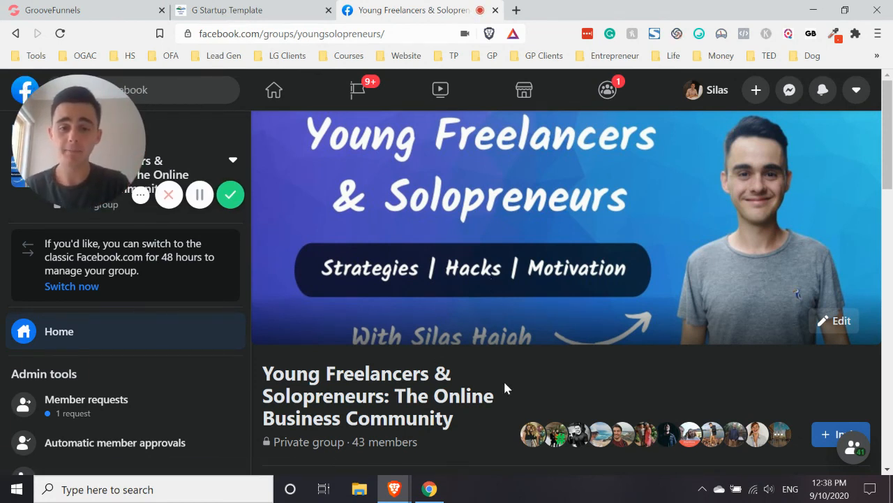